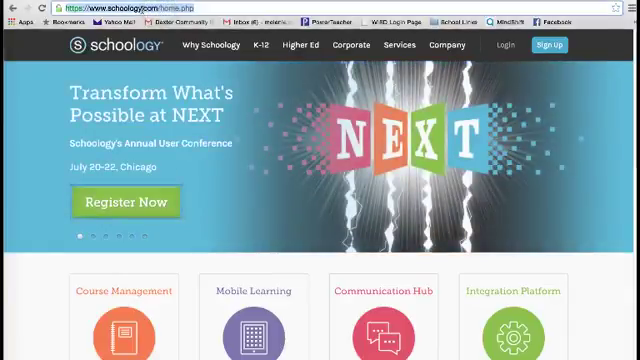
mouse_move(355, 180)
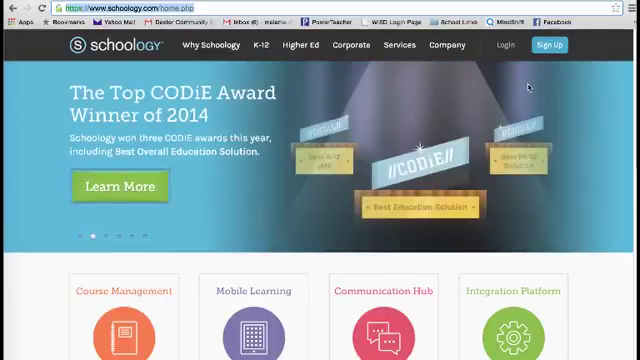
mouse_move(550, 45)
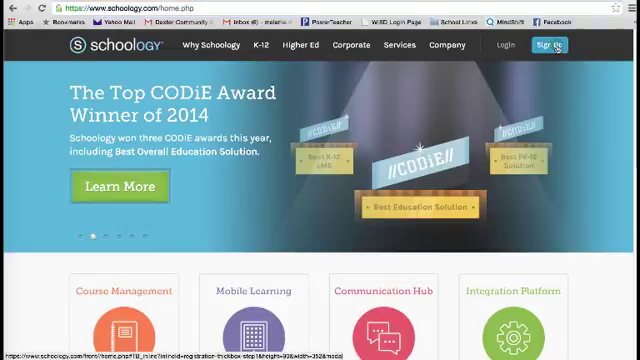
left_click(549, 44)
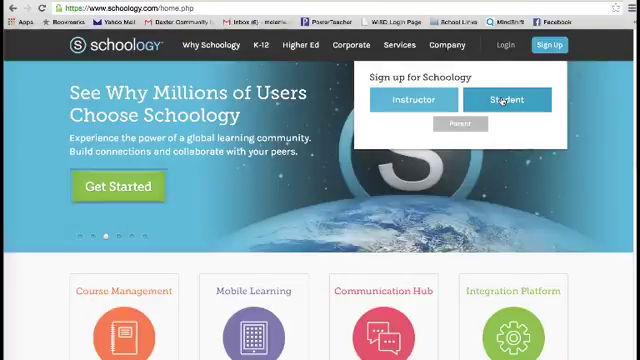
left_click(508, 99)
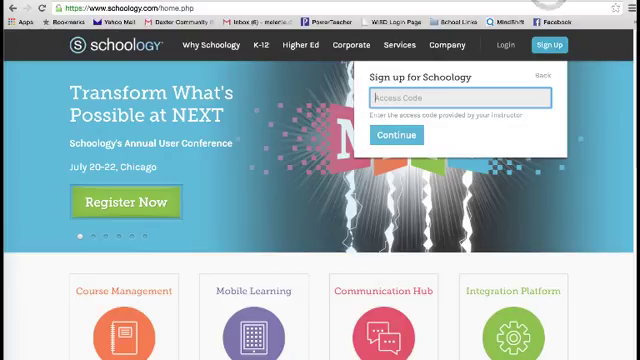
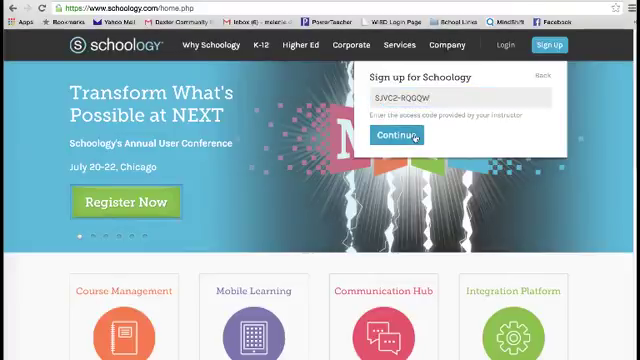
left_click(396, 135)
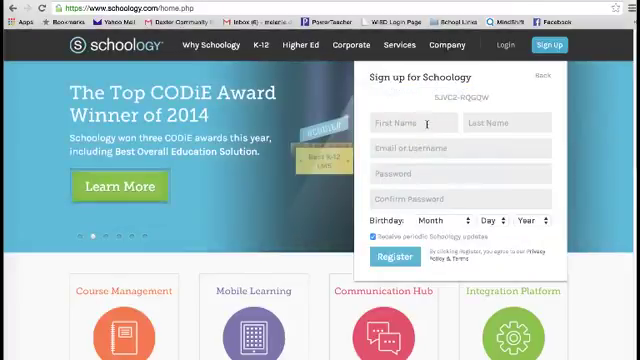
left_click(420, 123)
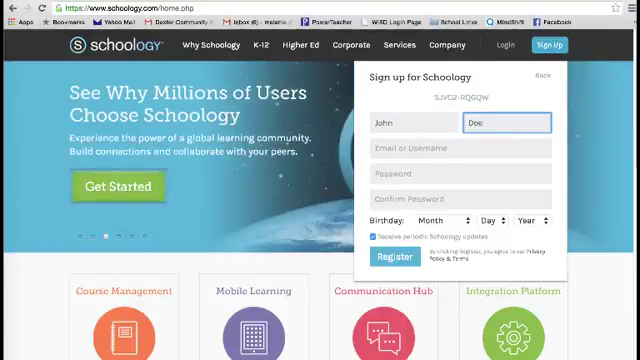
left_click(459, 148)
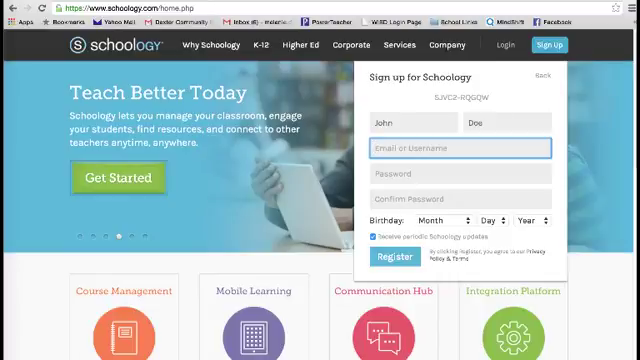
left_click(465, 147)
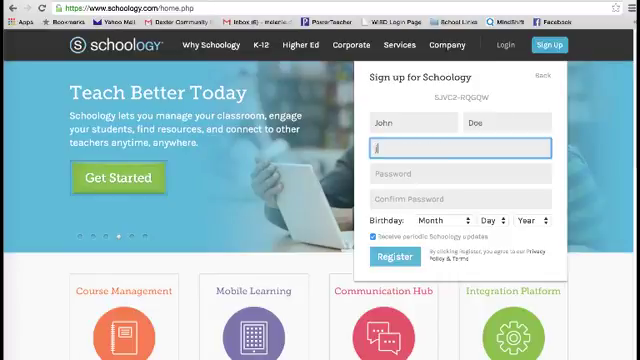
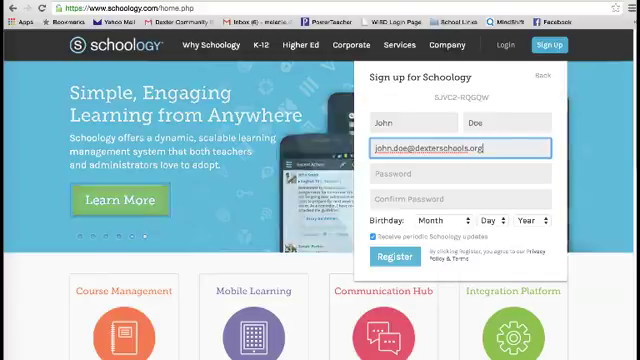
left_click(458, 174)
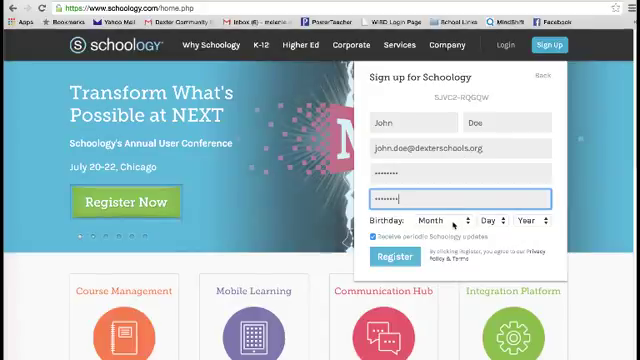
left_click(447, 221)
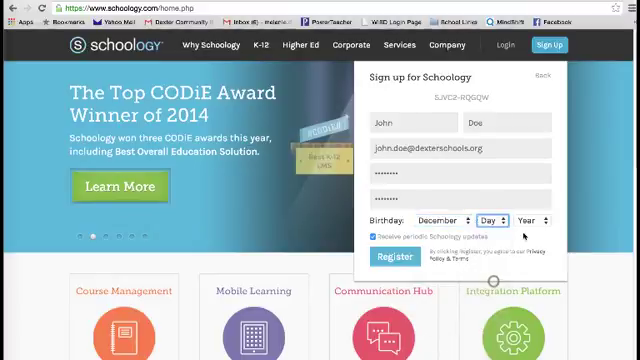
left_click(530, 220)
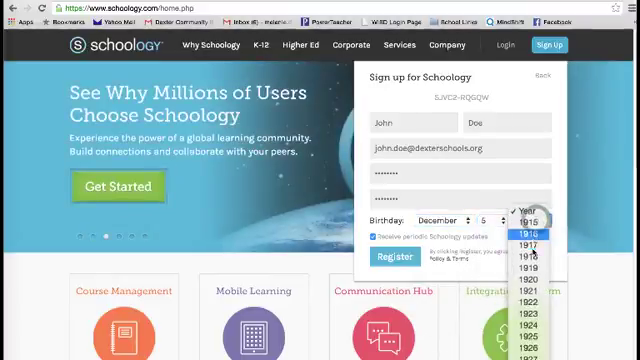
scroll("down", 3)
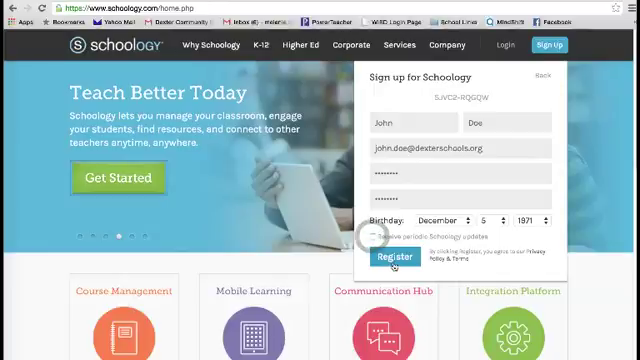
left_click(393, 260)
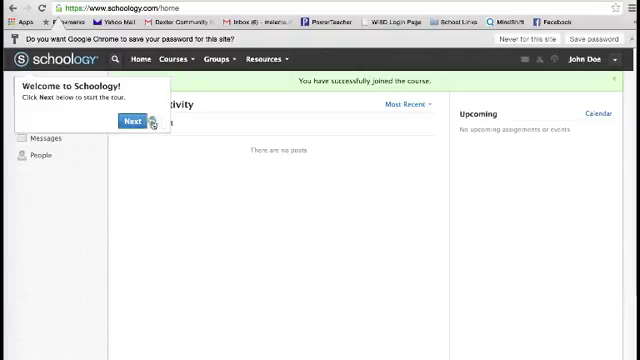
Step: Dismiss the Welcome to Schoology popup on the new student's home page
left_click(130, 121)
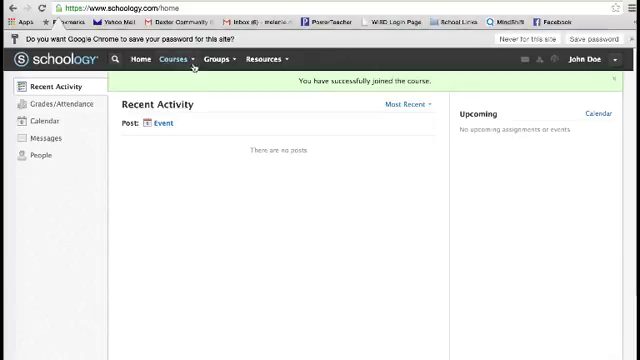
Step: From the Courses menu listing Algebra 1, choose Join to open the access-code dialog
left_click(172, 59)
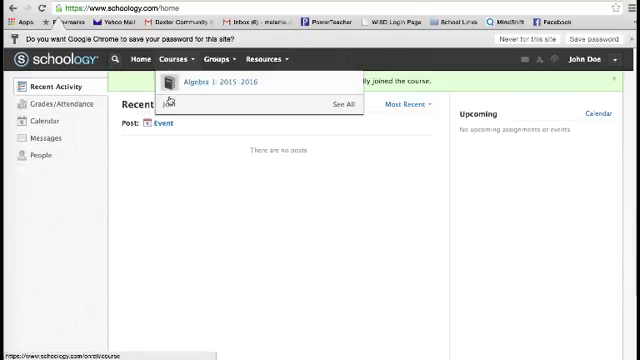
left_click(171, 104)
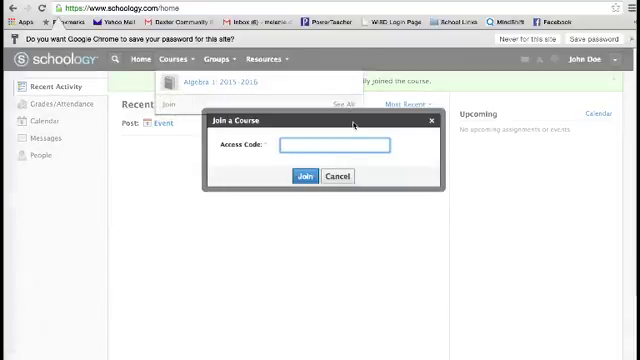
mouse_move(445, 37)
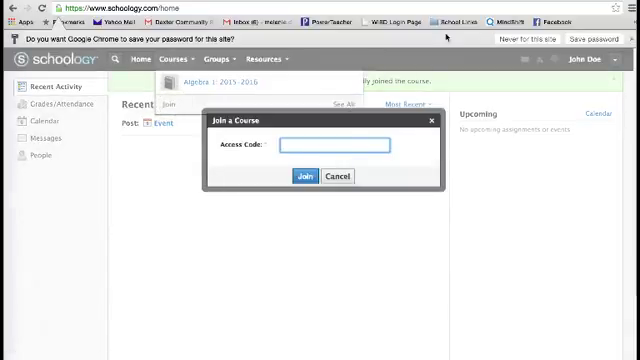